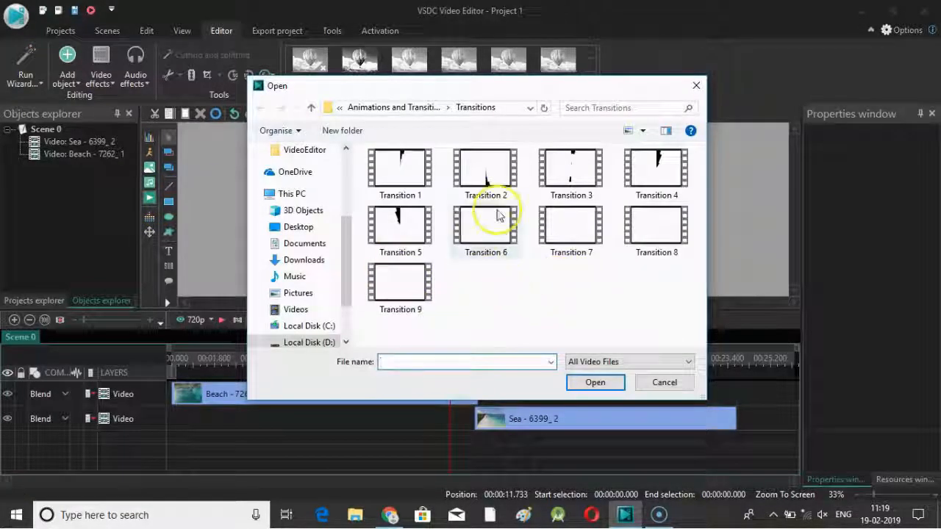
Step: Place the Transition 3 clip on the timeline with its default object position settings
left_click(570, 165)
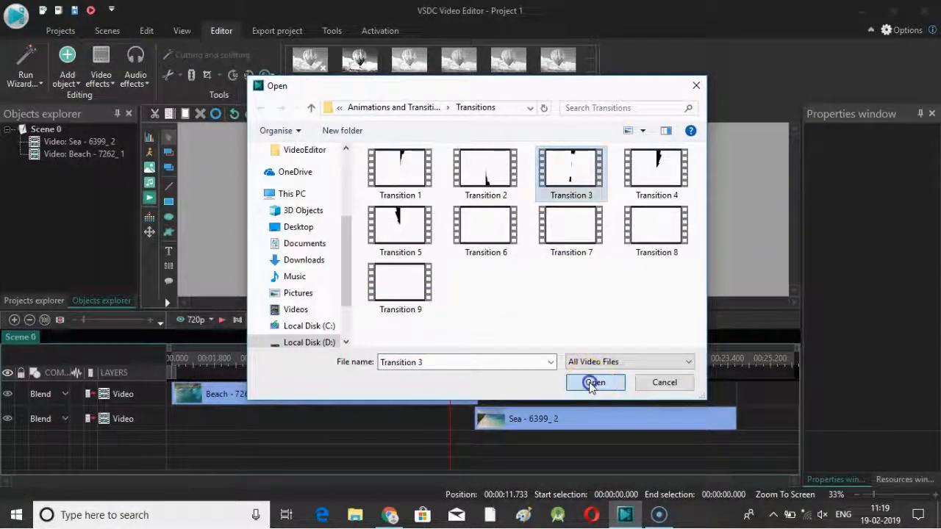
left_click(594, 382)
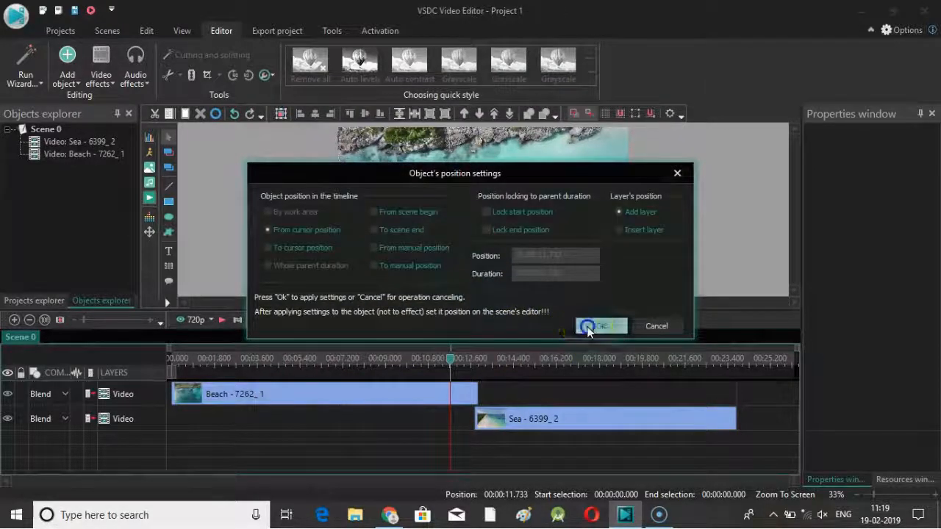
left_click(601, 327)
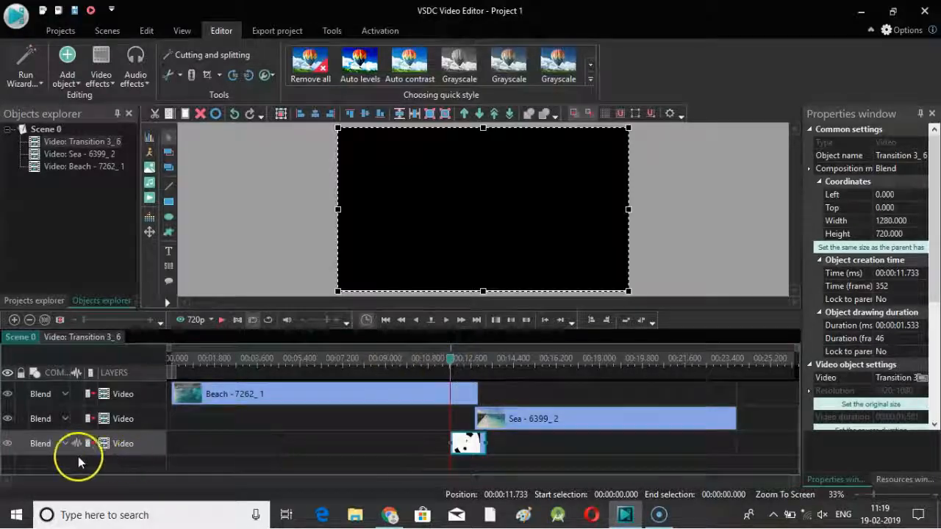
Step: Switch the transition track from Blend to Overlay and park the playhead over it to see the ink texture
left_click(64, 444)
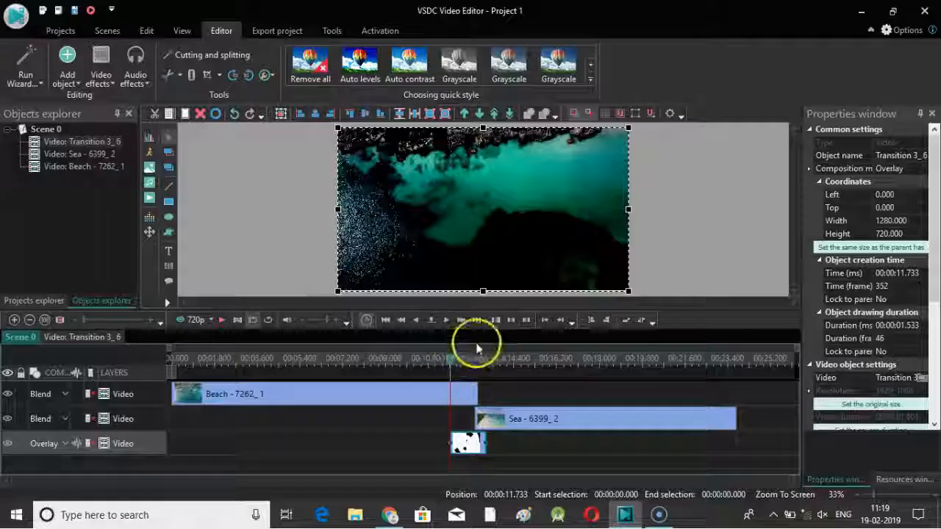
left_click(221, 320)
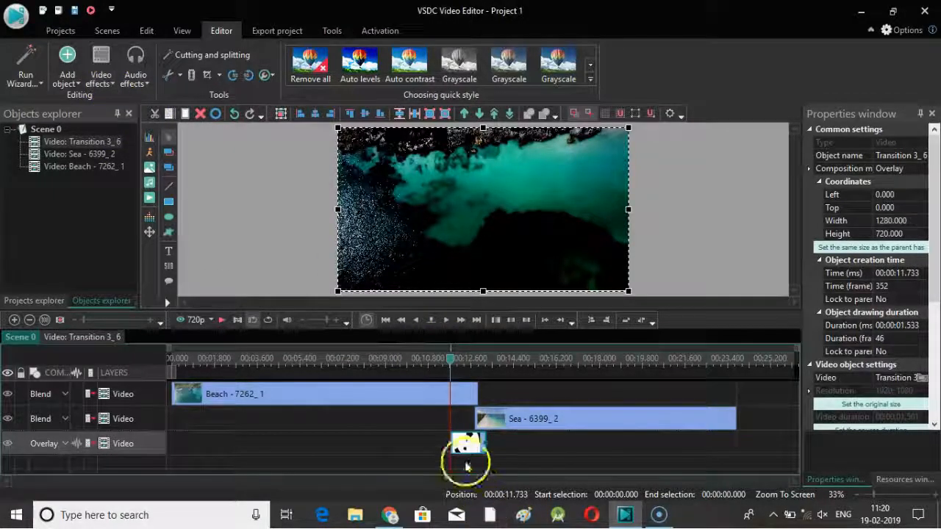
Step: Inside the transition clip, apply Video effects > Adjustments > Equalize histogram with default position settings
double_click(465, 443)
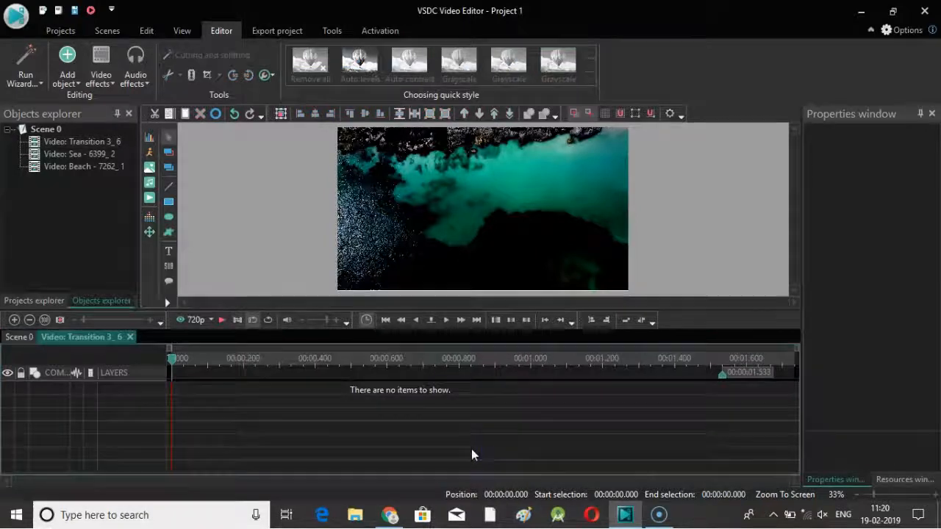
left_click(100, 66)
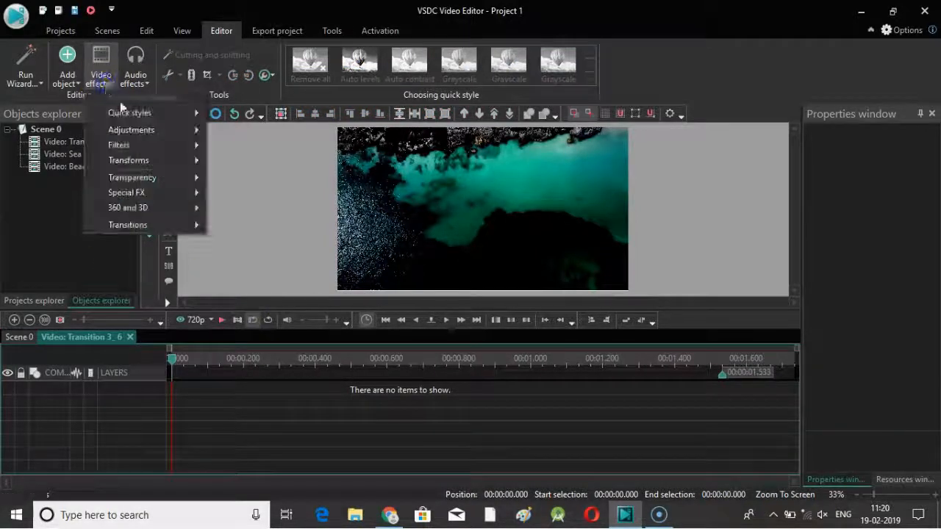
mouse_move(132, 176)
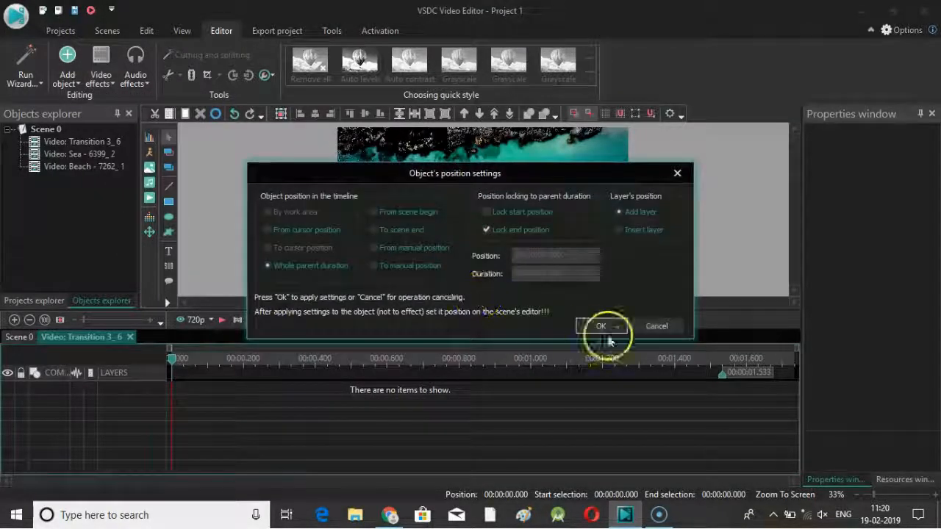
left_click(600, 326)
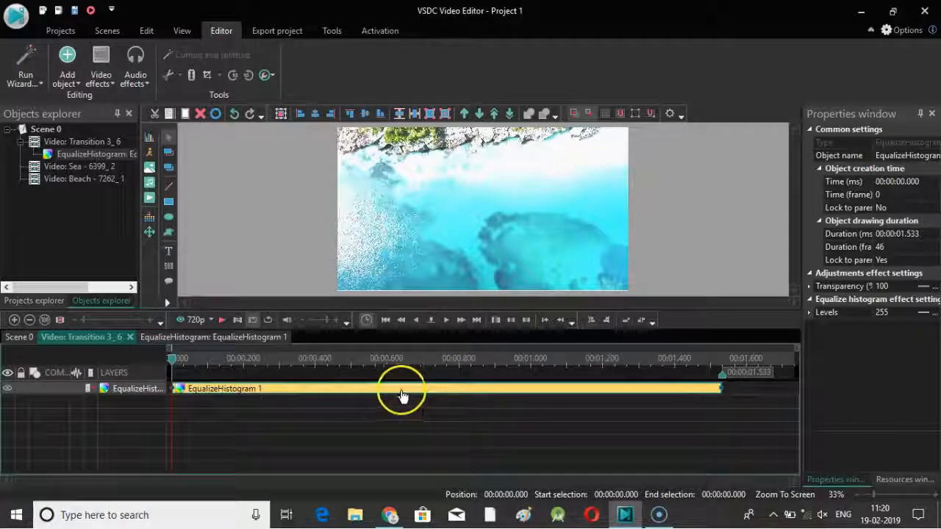
Step: Preview the EqualizeHistogram effect on the clip, then stop and return to Scene 0
left_click(221, 319)
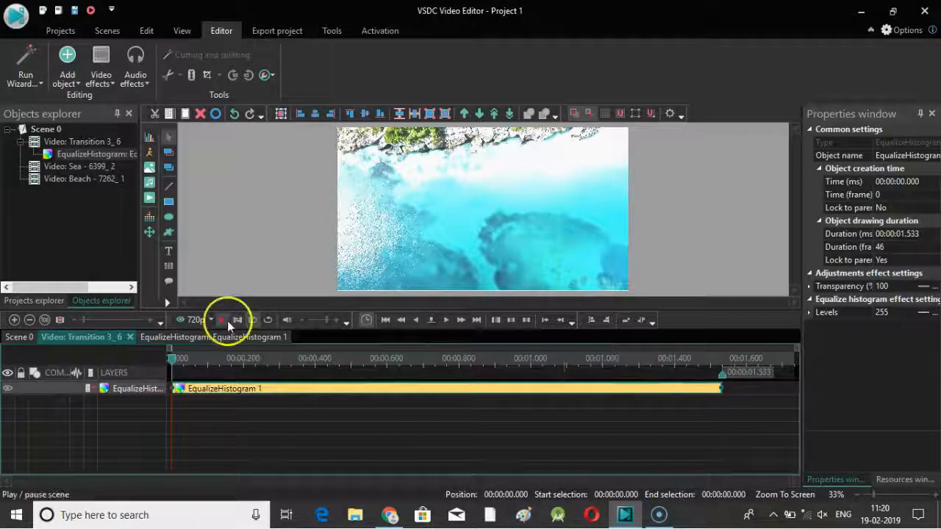
left_click(222, 320)
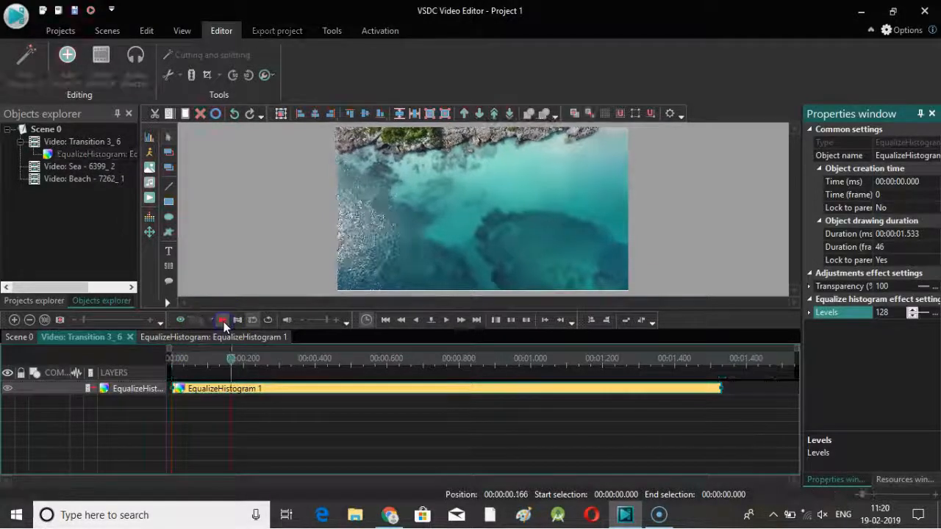
left_click(223, 321)
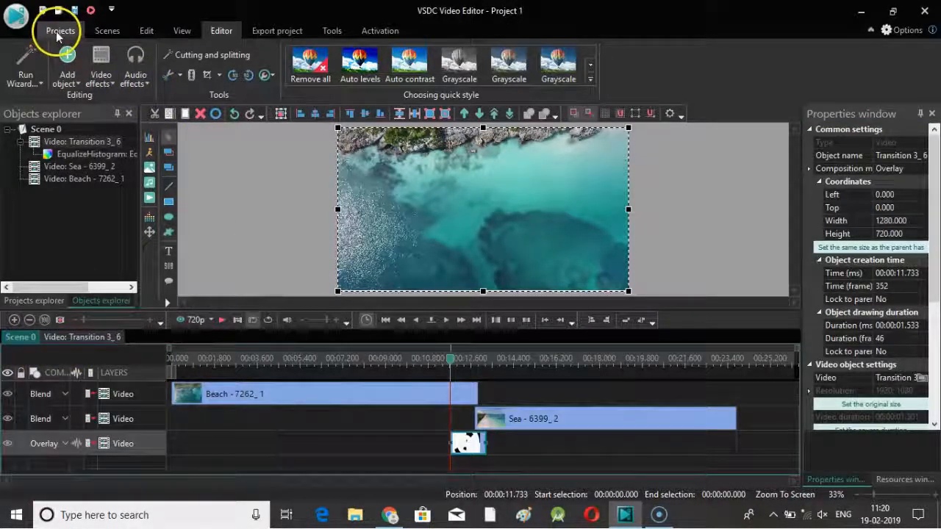
Step: Export the project to an MP4 video and dismiss the conversion-completed message
left_click(276, 29)
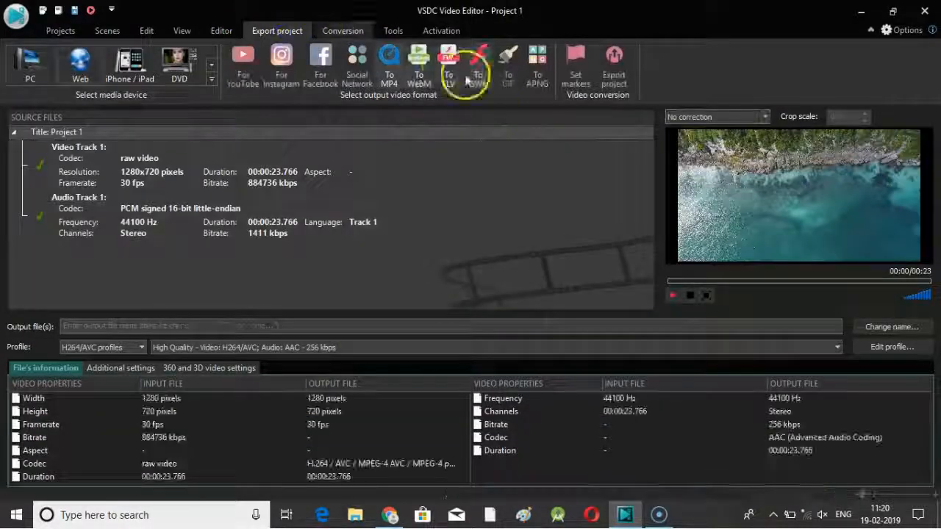
left_click(613, 66)
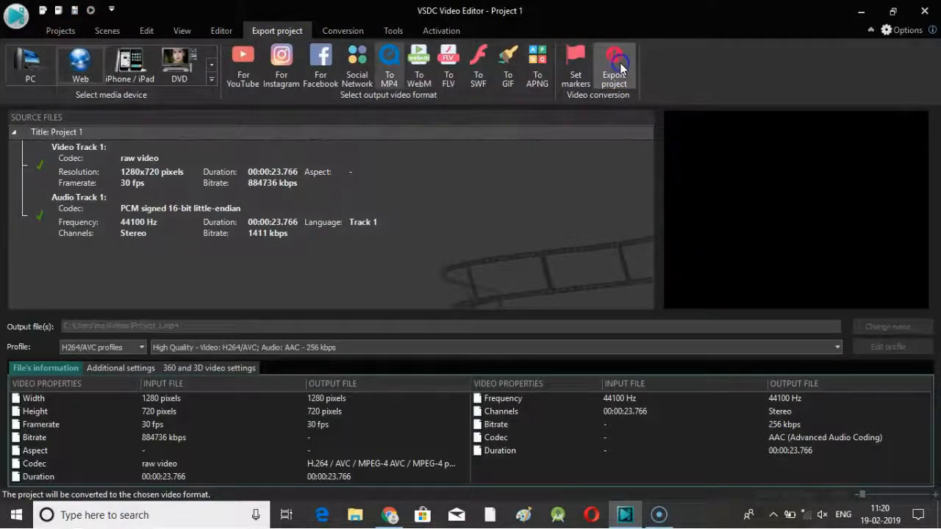
left_click(614, 66)
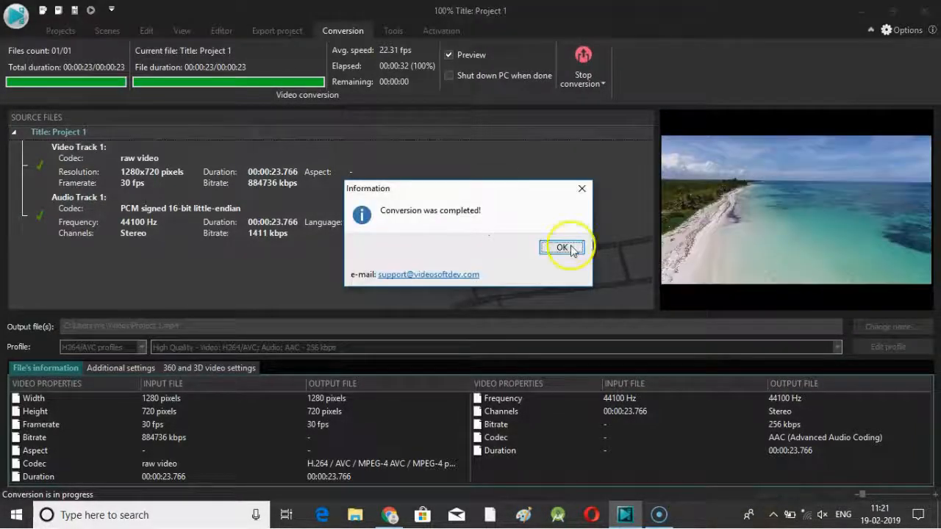
left_click(561, 247)
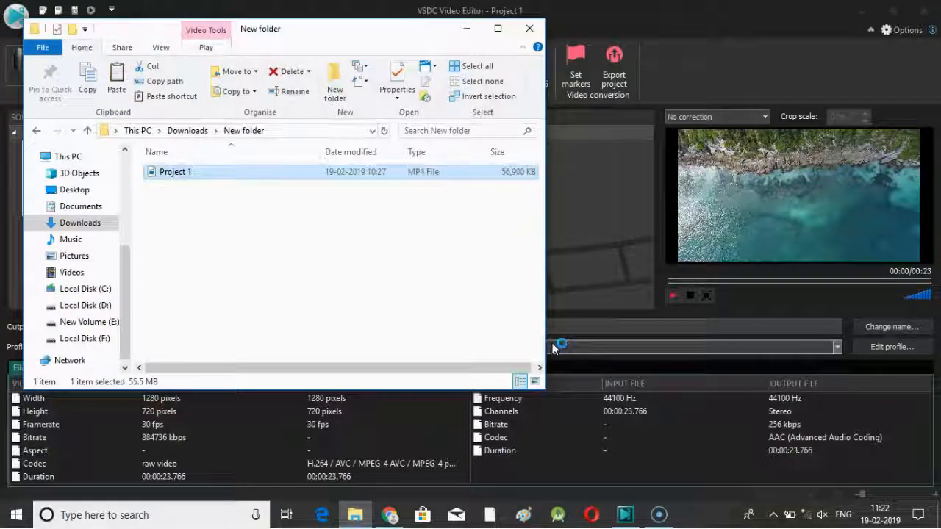
Step: Play the exported Project 1 video from the output folder in VLC
double_click(175, 171)
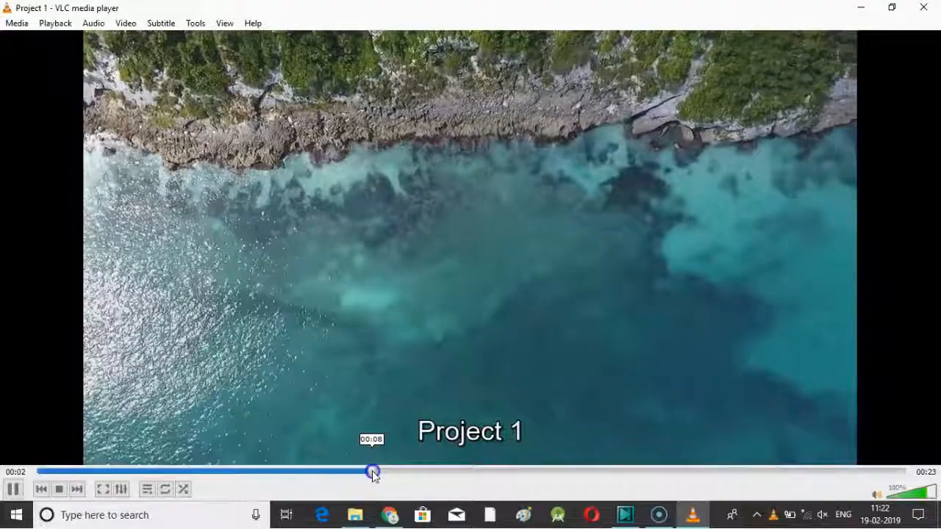